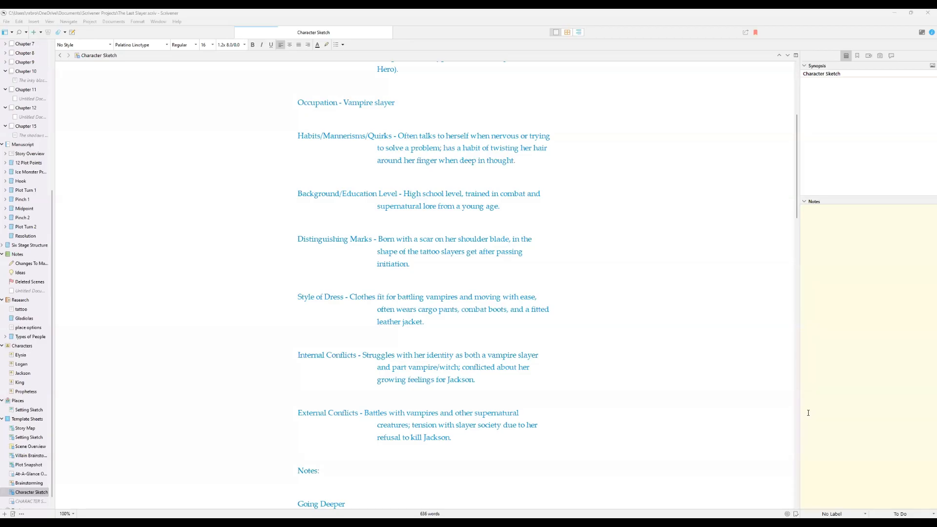
mouse_move(118, 206)
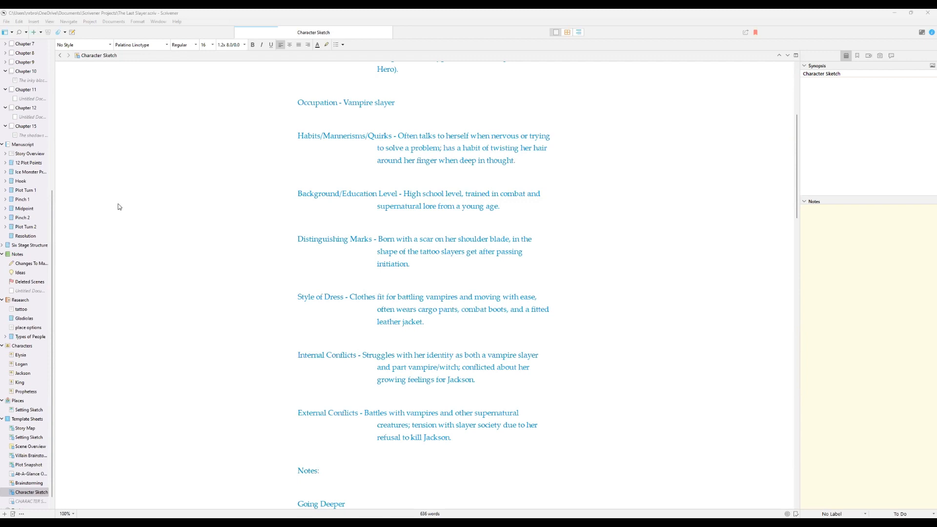
mouse_move(111, 208)
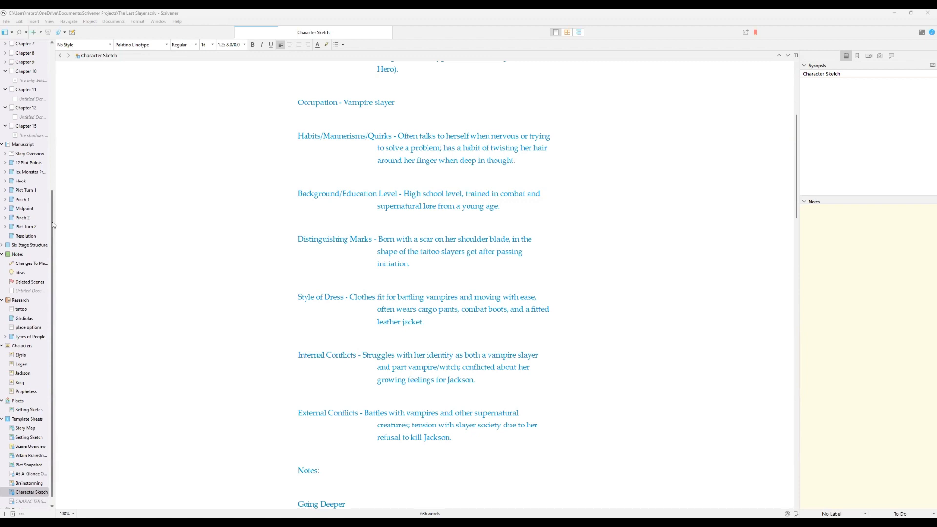
mouse_move(352, 252)
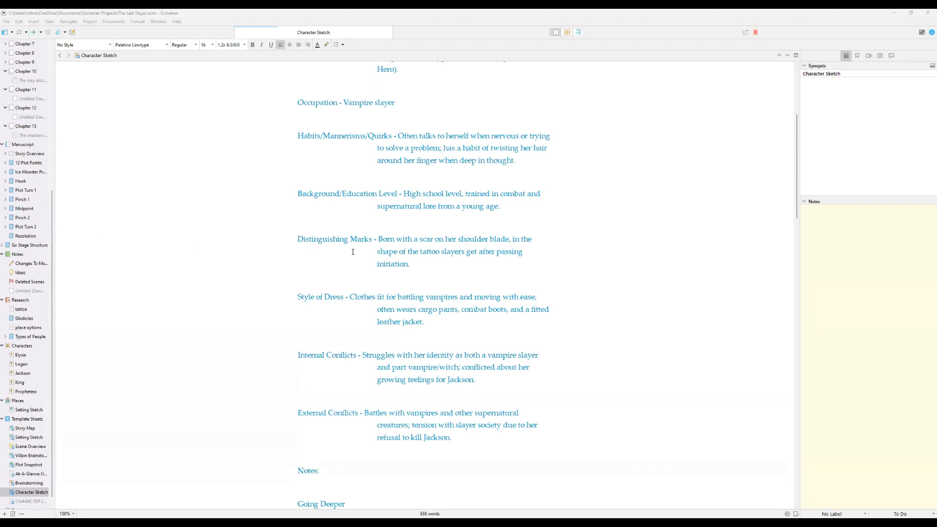
mouse_move(464, 226)
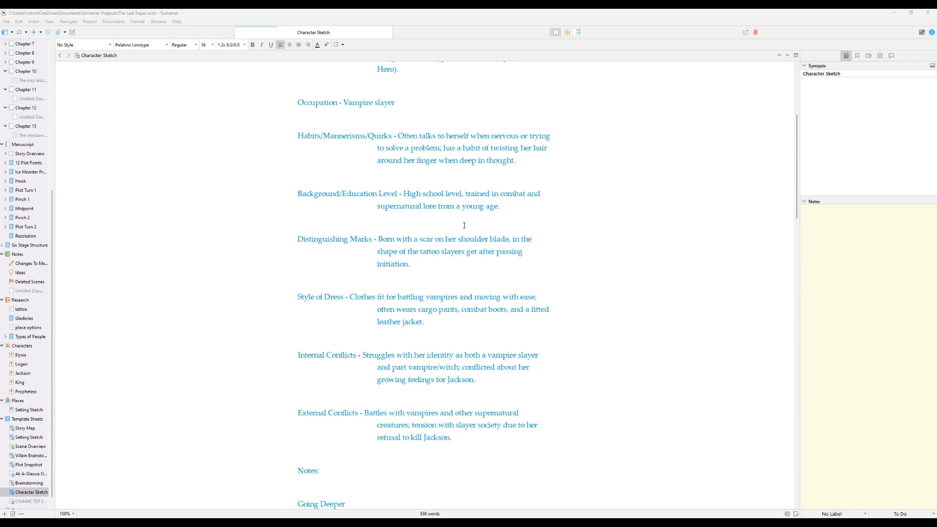
mouse_move(63, 195)
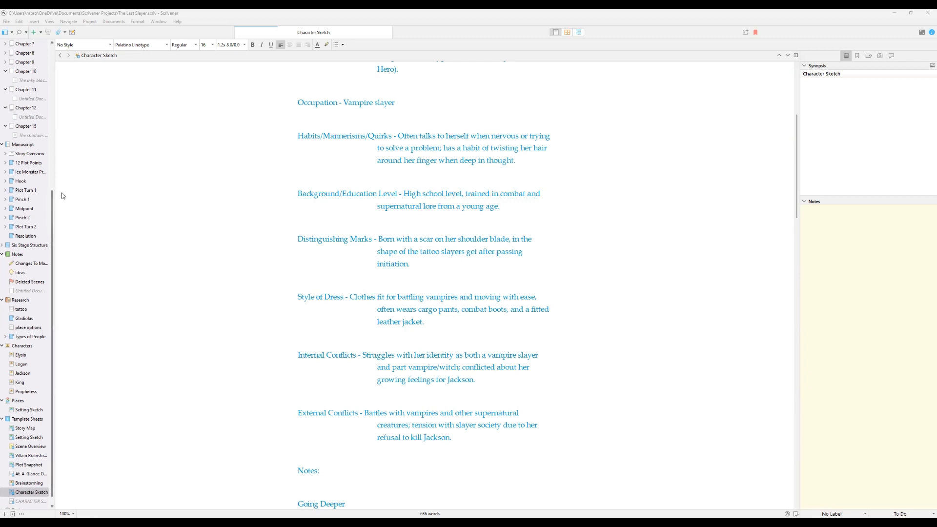
Step: Browse the binder from the empty Chapter 2 folder through Chapter 1's scenes to Logan's throne-room scene
scroll(up, 3)
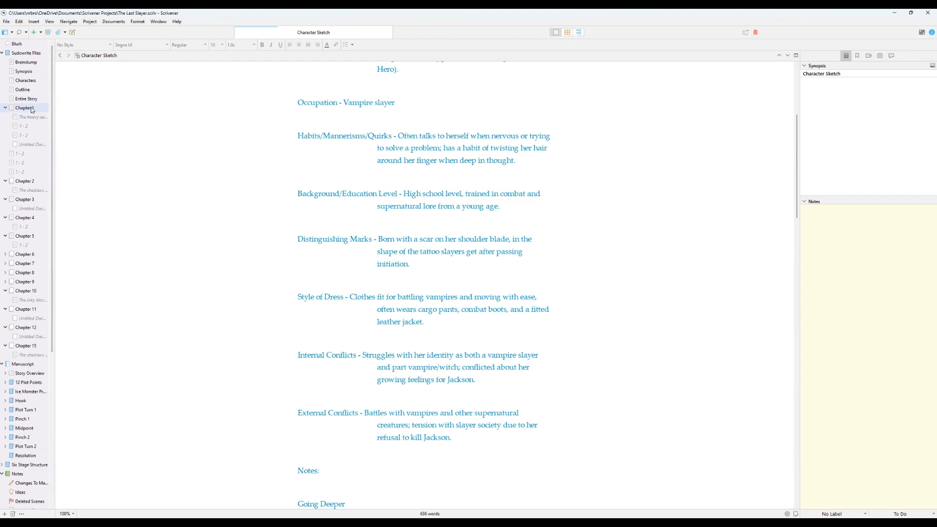
click(25, 180)
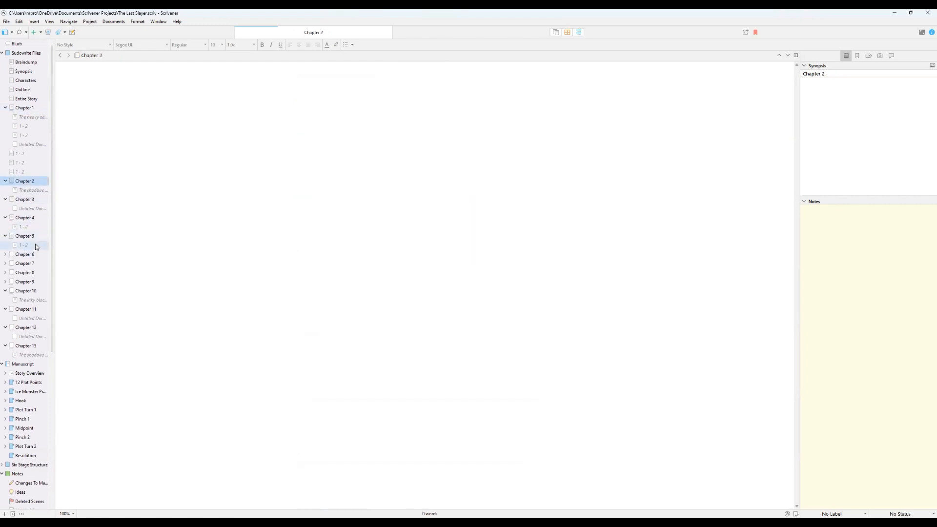
mouse_move(33, 116)
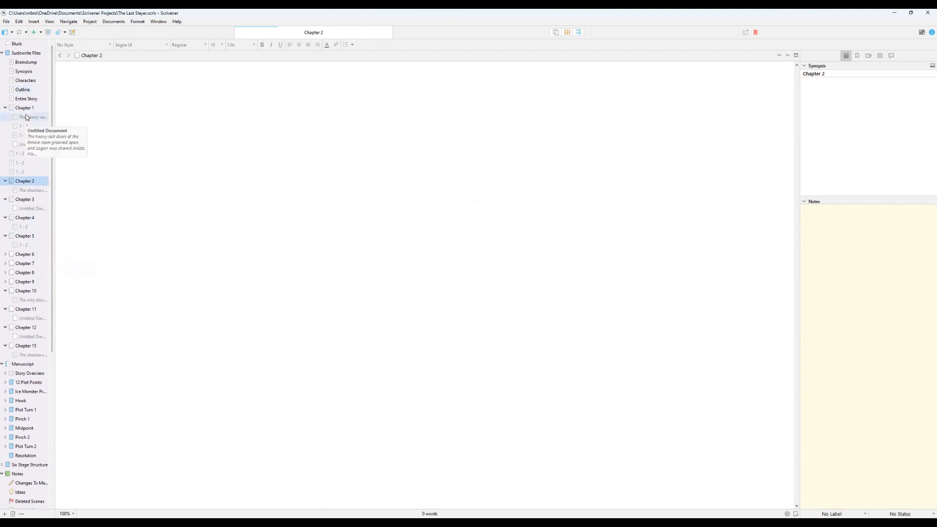
click(20, 126)
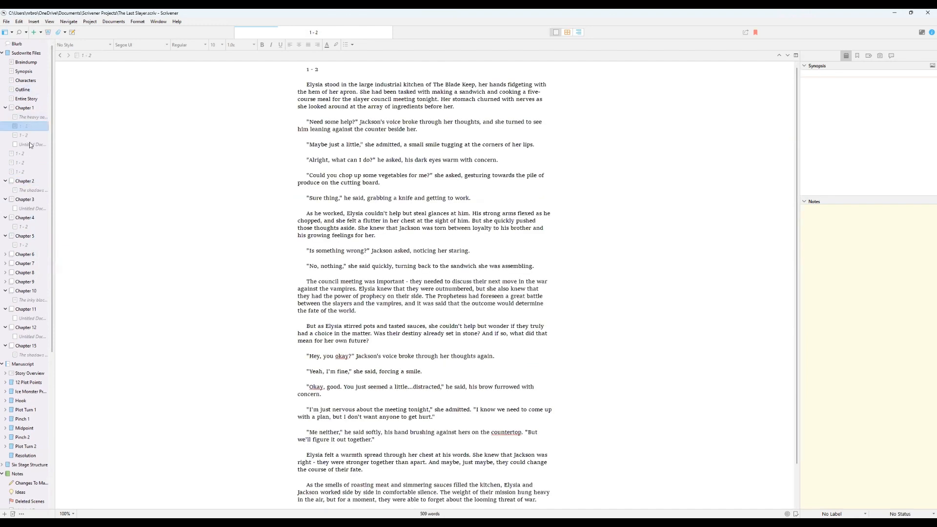
click(22, 135)
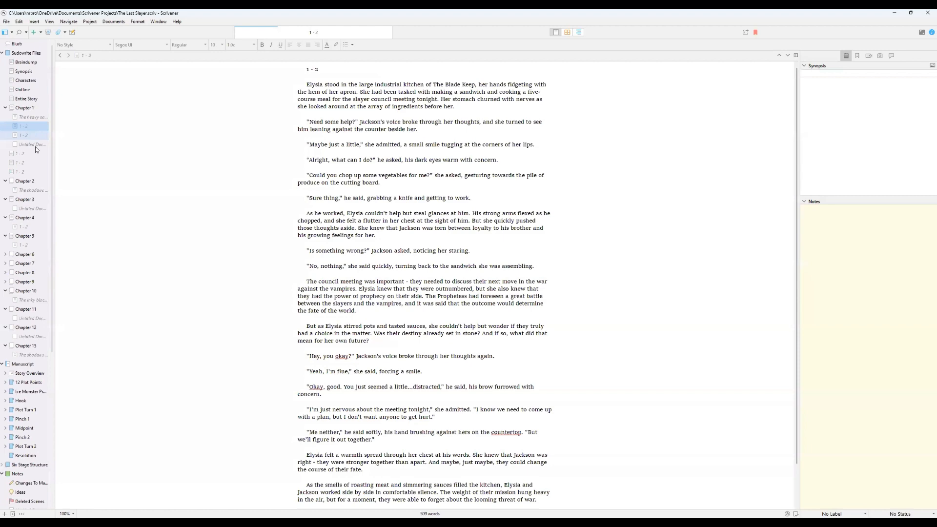
click(23, 153)
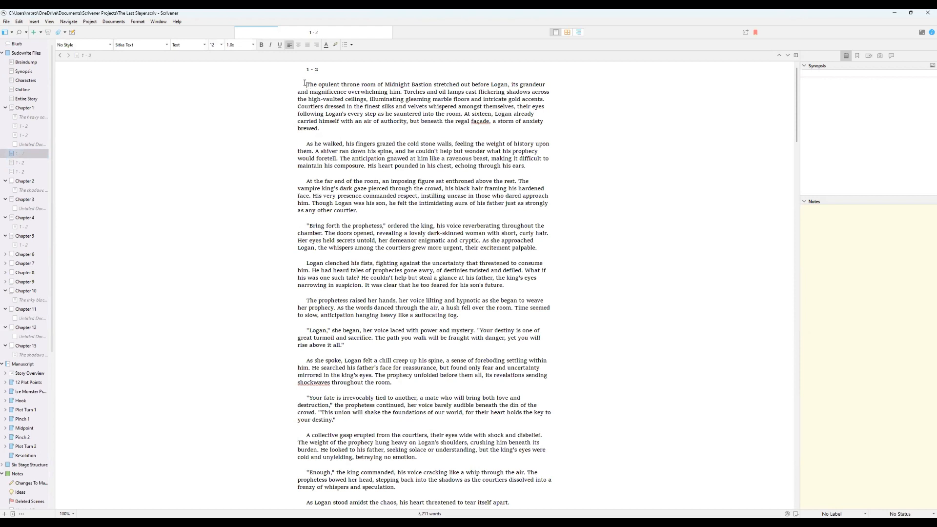
Step: Select the opening two paragraphs of the throne-room scene for highlighting
drag(304, 84, 309, 92)
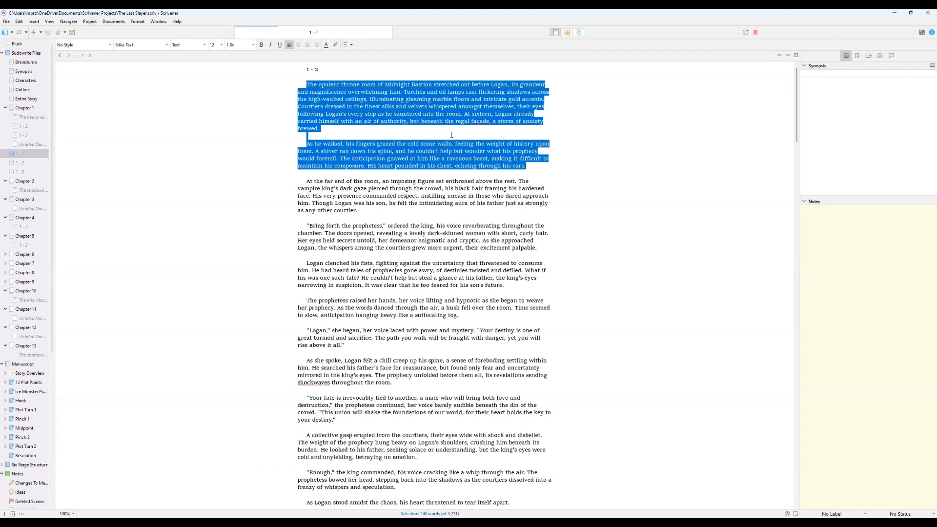
mouse_move(355, 132)
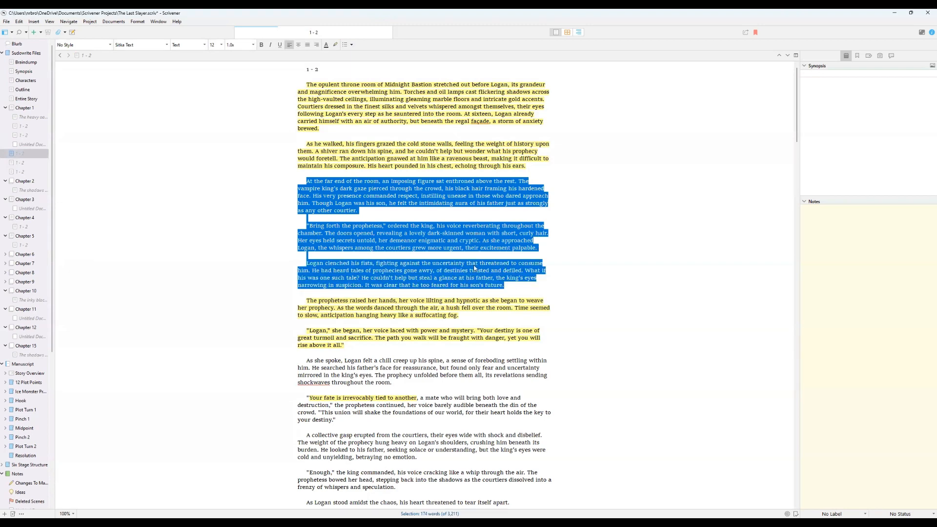
Step: Cut the three selected paragraphs about the king and summoning the prophetess from the scene
right_click(475, 269)
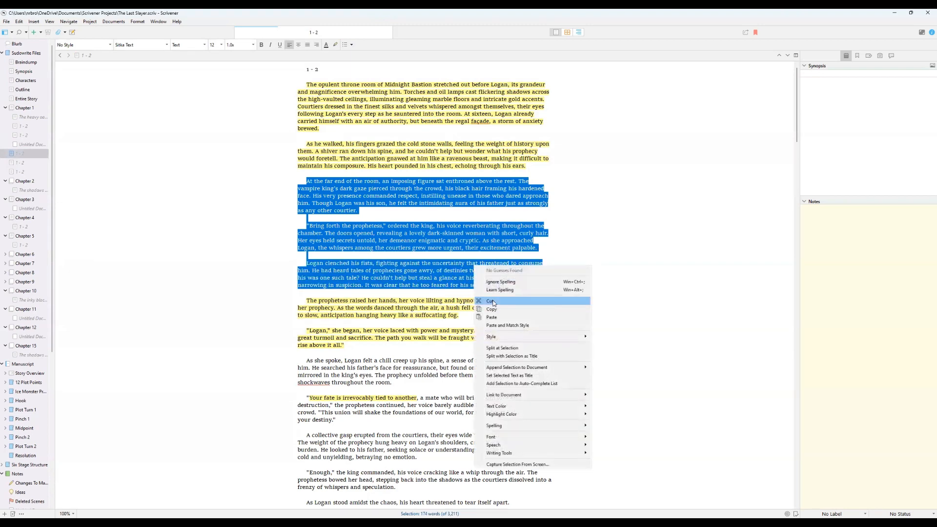
click(491, 302)
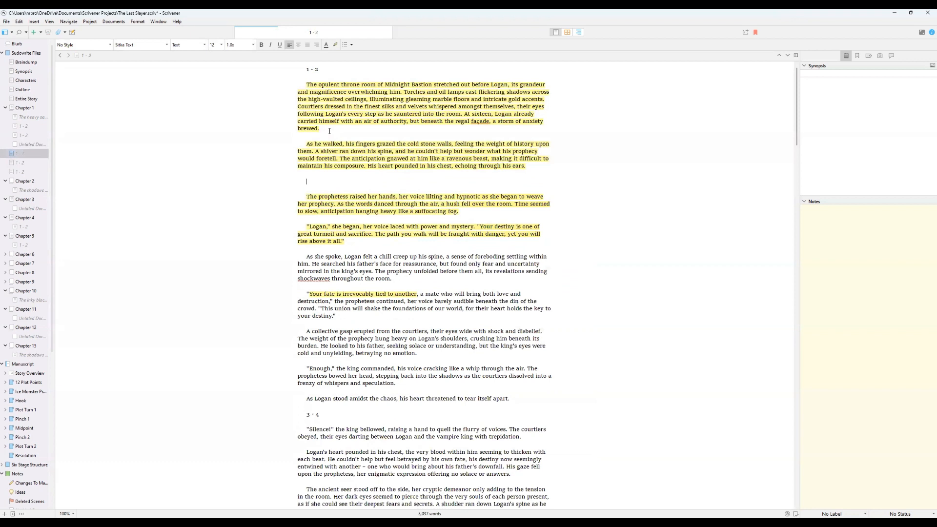
mouse_move(322, 386)
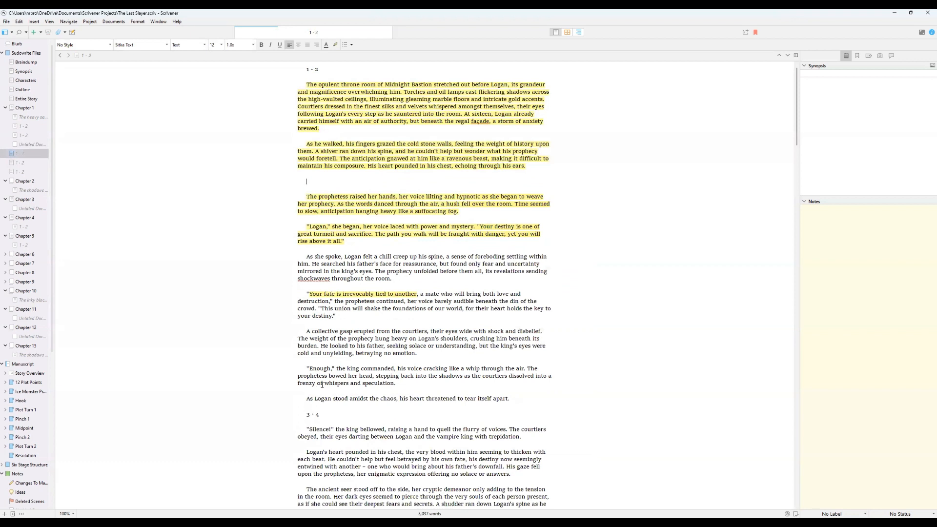
mouse_move(405, 244)
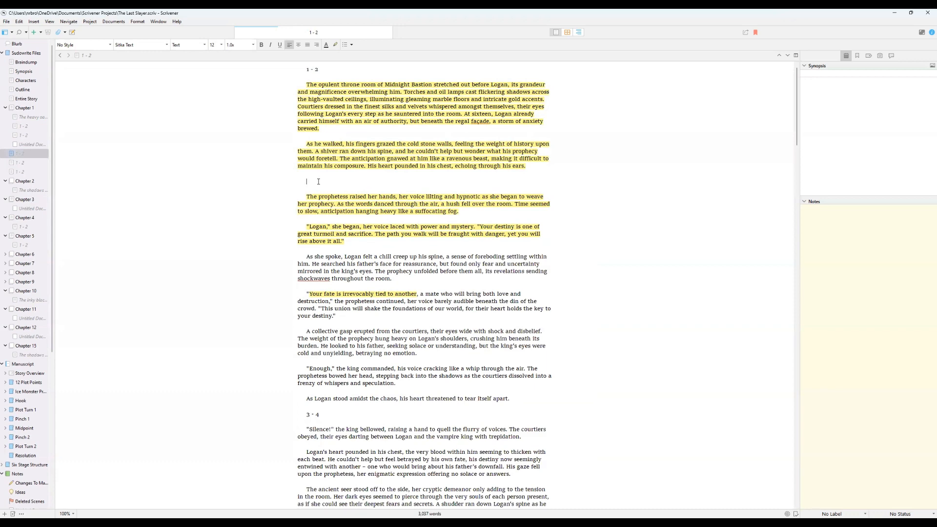
right_click(305, 182)
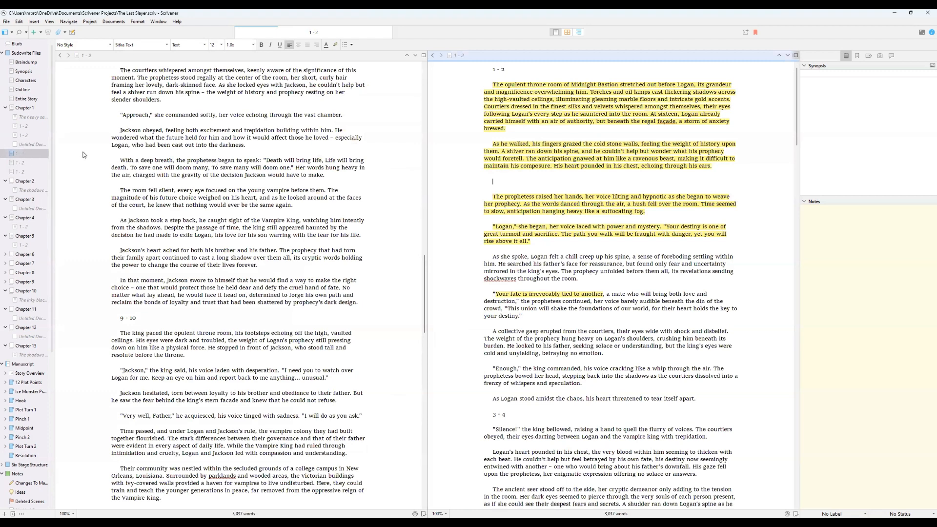
Step: Load the empty untitled document in the right pane and paste the cut paragraphs into it
click(33, 144)
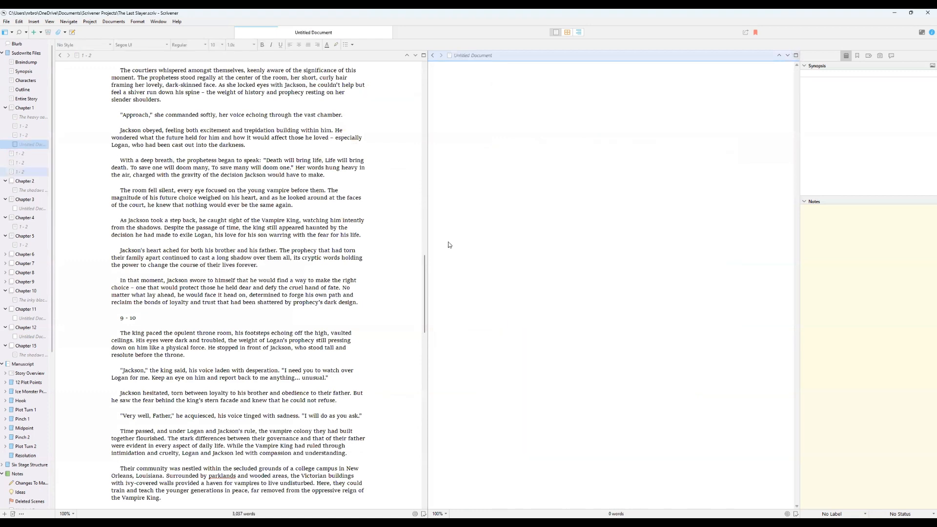
scroll(up, 3)
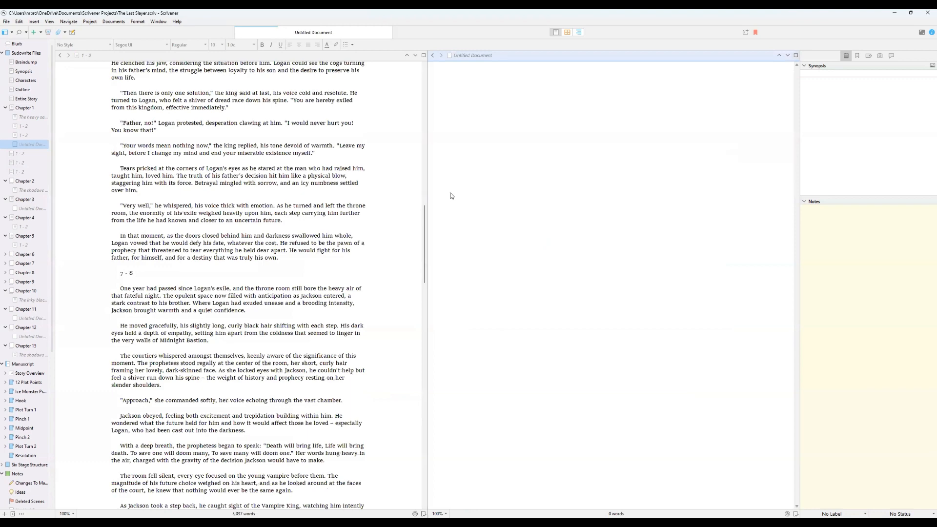
scroll(up, 3)
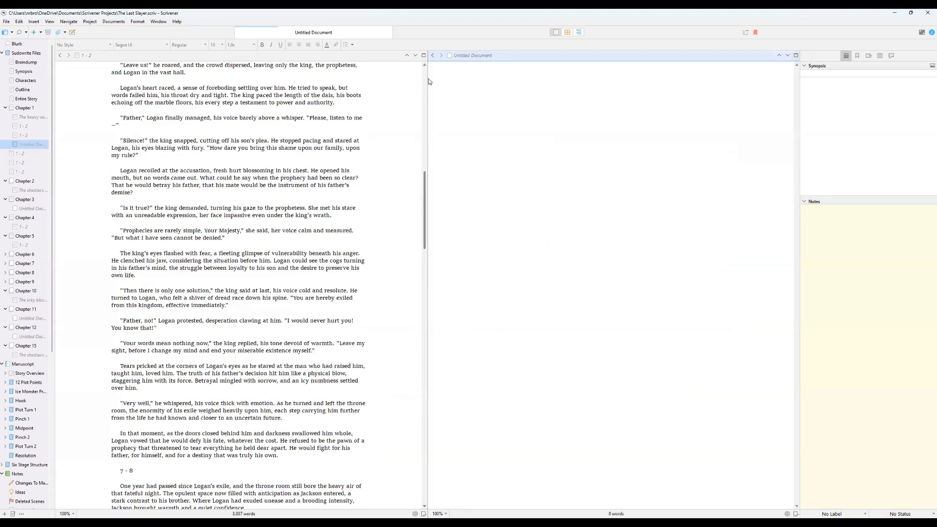
scroll(up, 3)
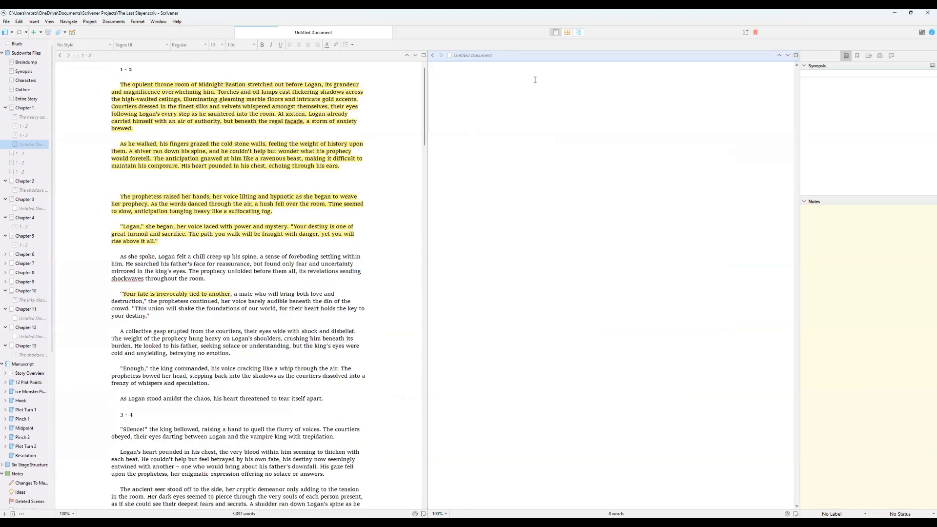
right_click(535, 79)
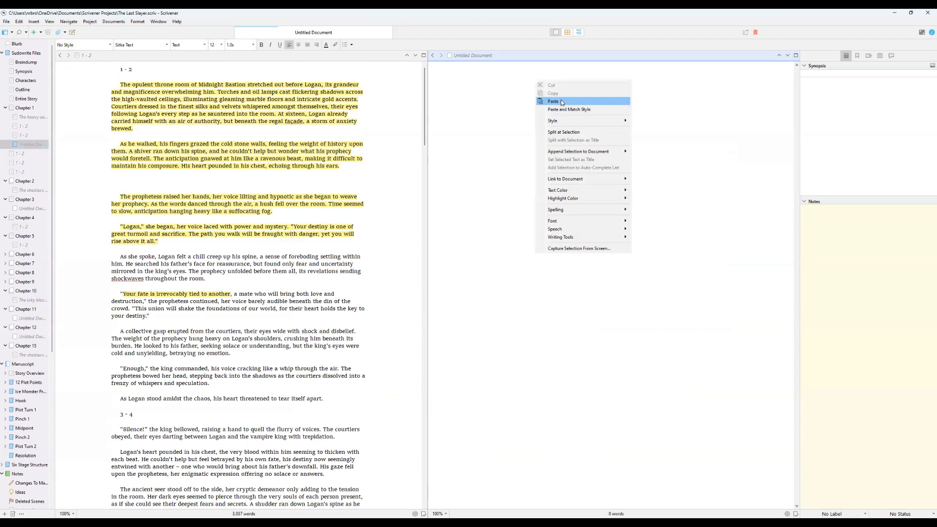
click(552, 100)
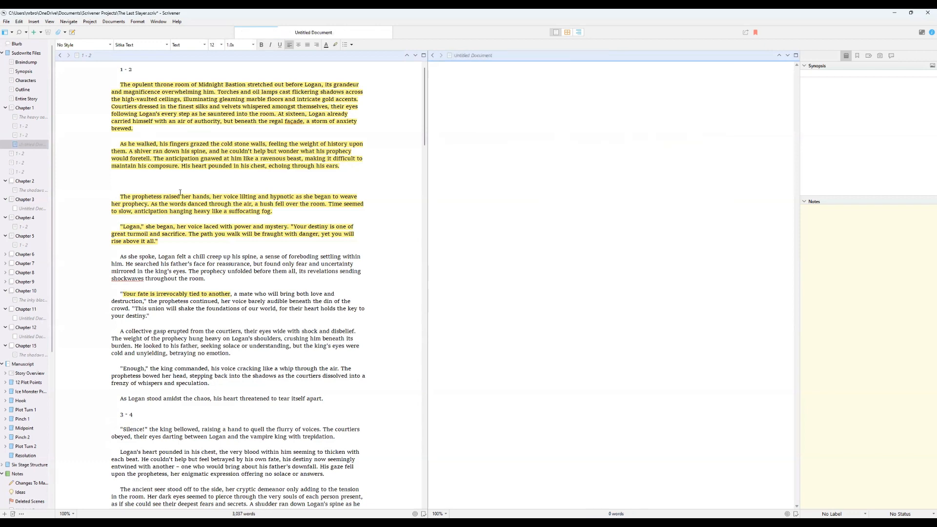
Step: Paste the three cut paragraphs back into the blank line of scene 1 - 2
right_click(180, 192)
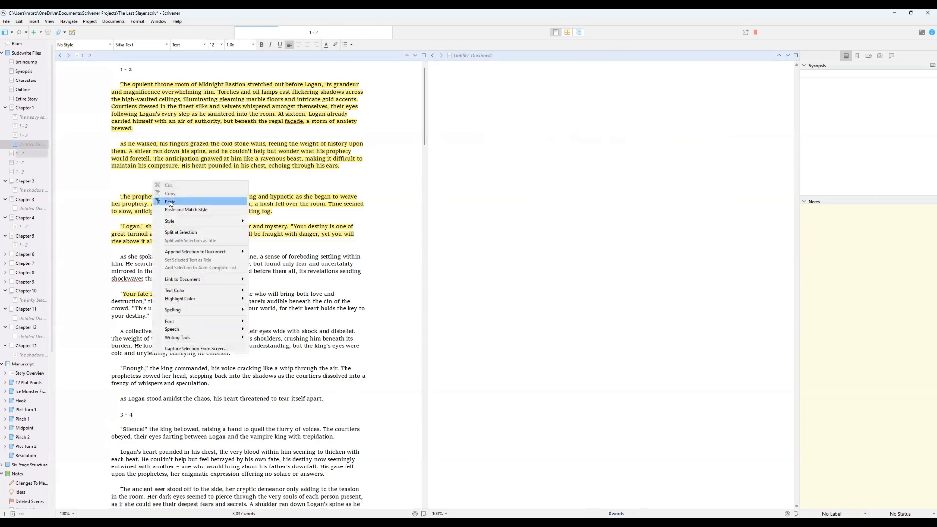
click(169, 201)
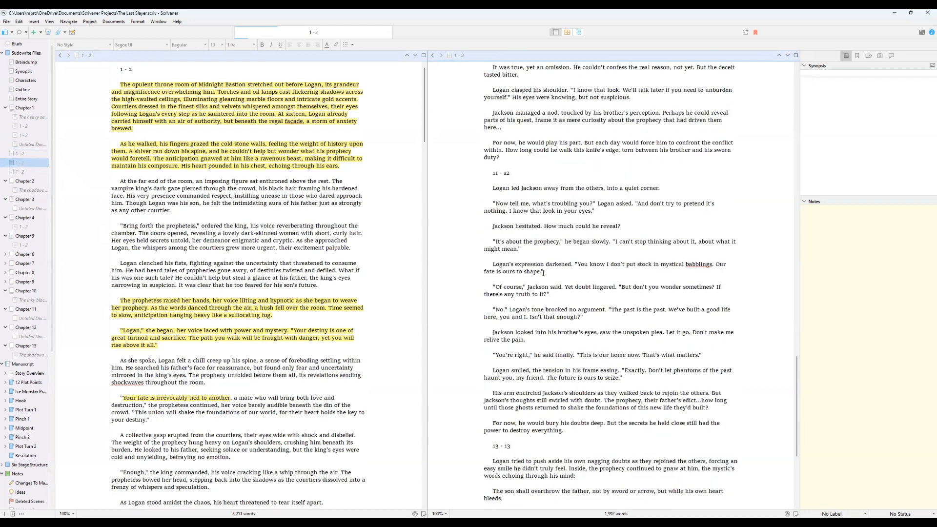
scroll(up, 3)
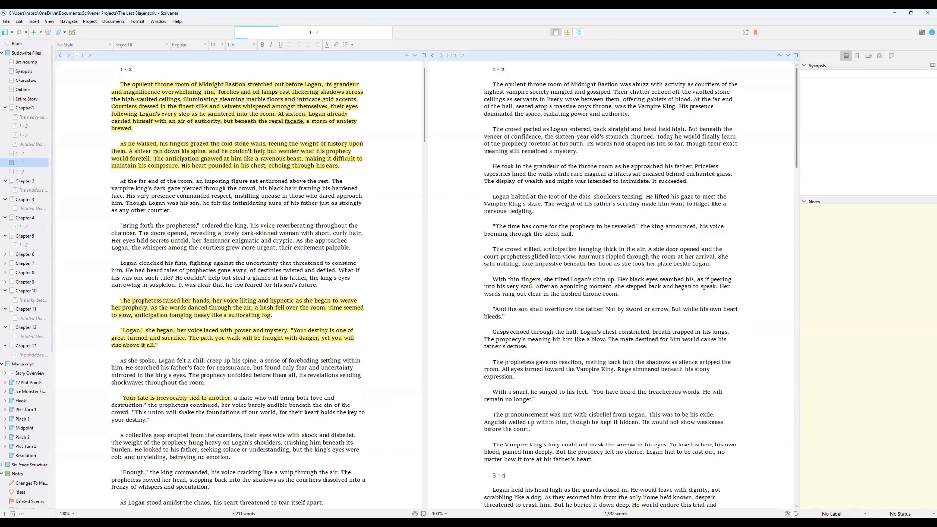
mouse_move(434, 108)
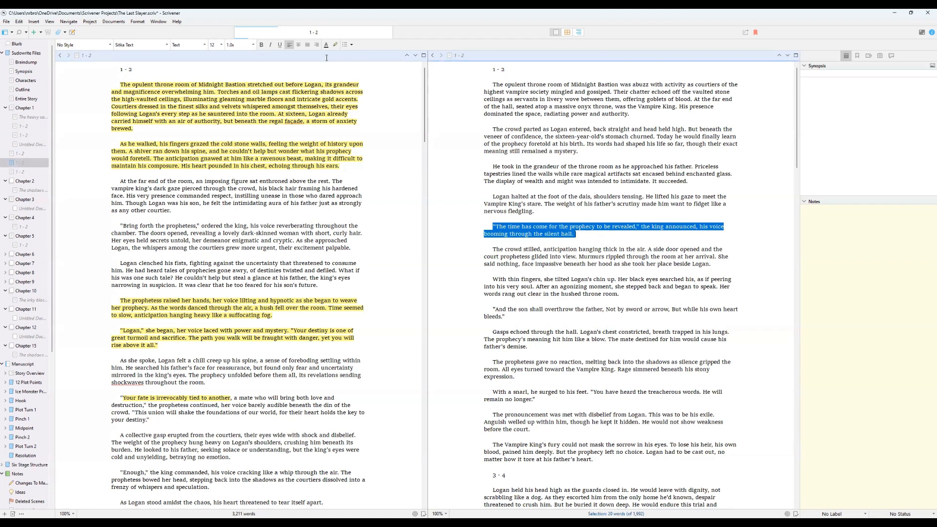
Step: Remove the yellow highlight from the two opening paragraphs and the 'Your fate' phrase
click(565, 203)
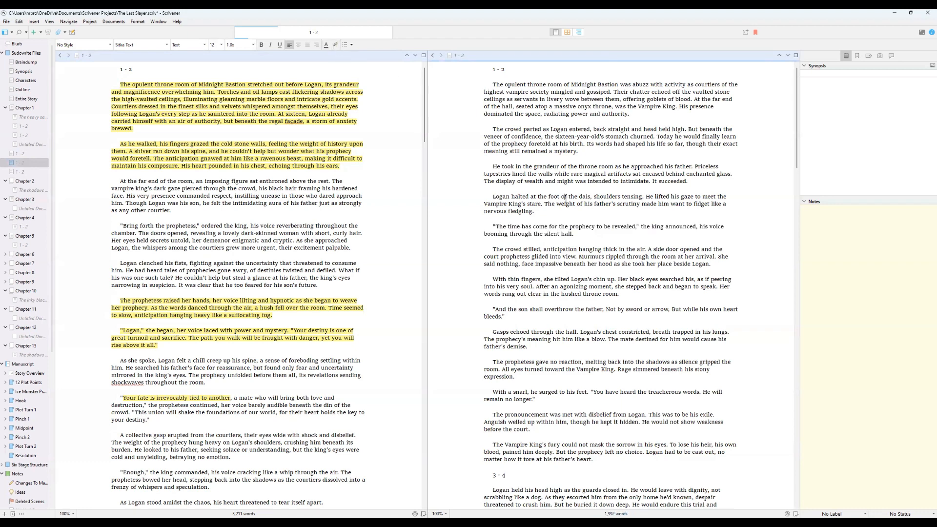
drag(120, 84, 339, 166)
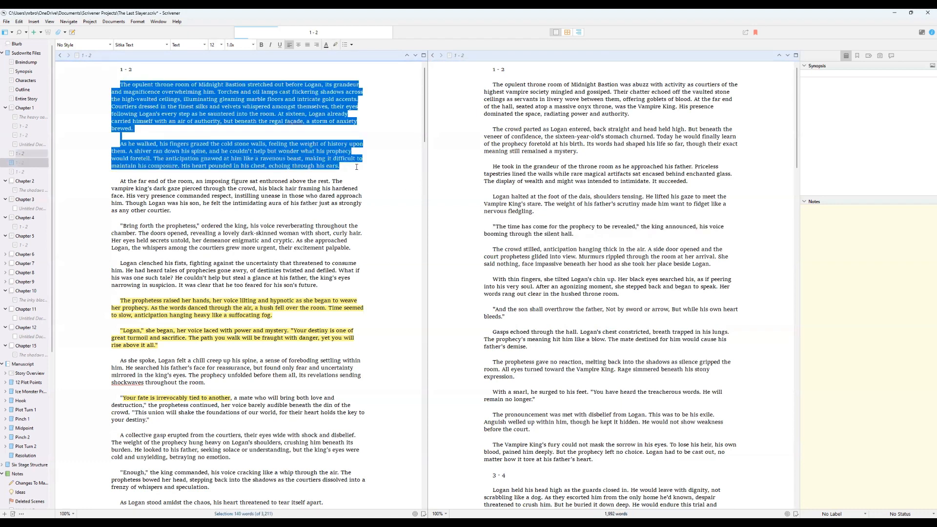
click(93, 313)
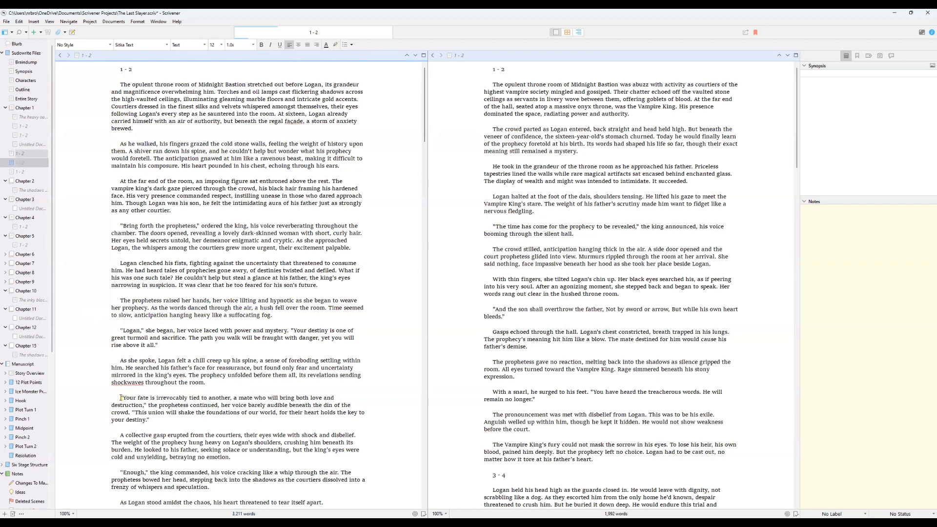
double_click(123, 397)
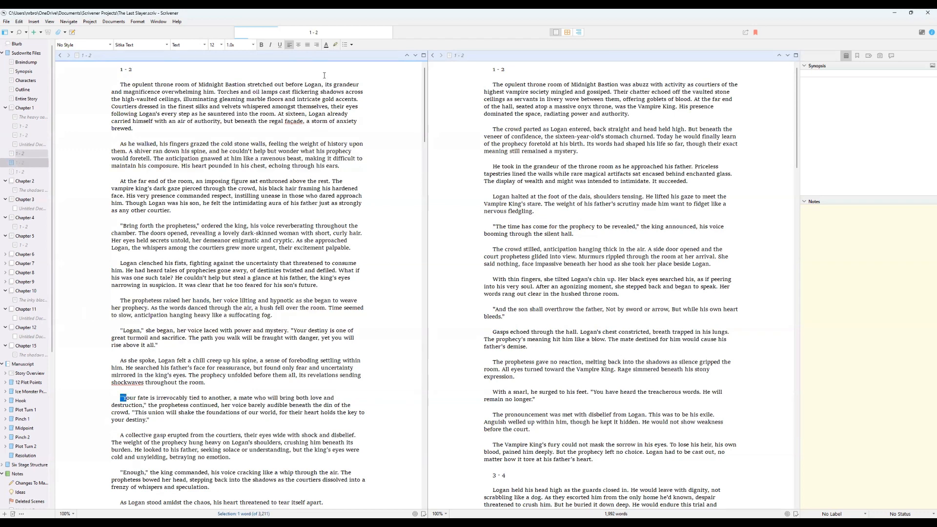
click(222, 210)
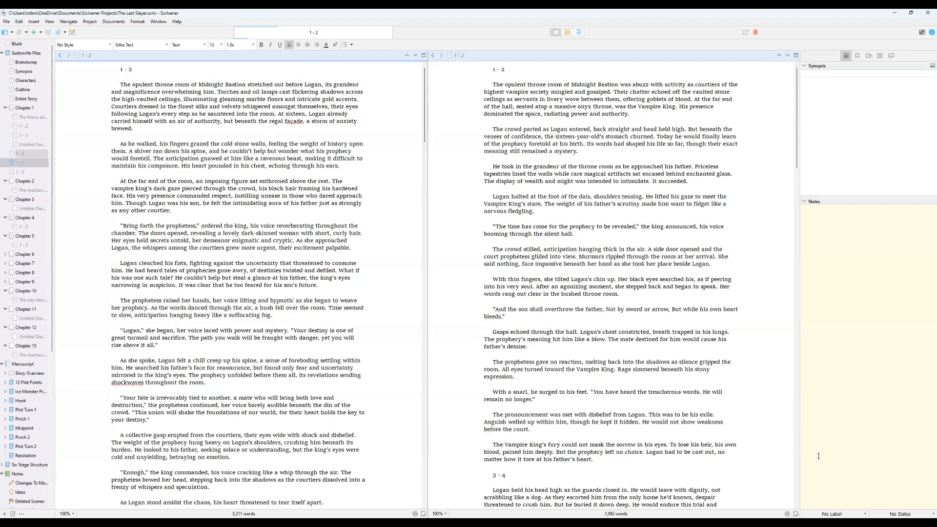
click(341, 166)
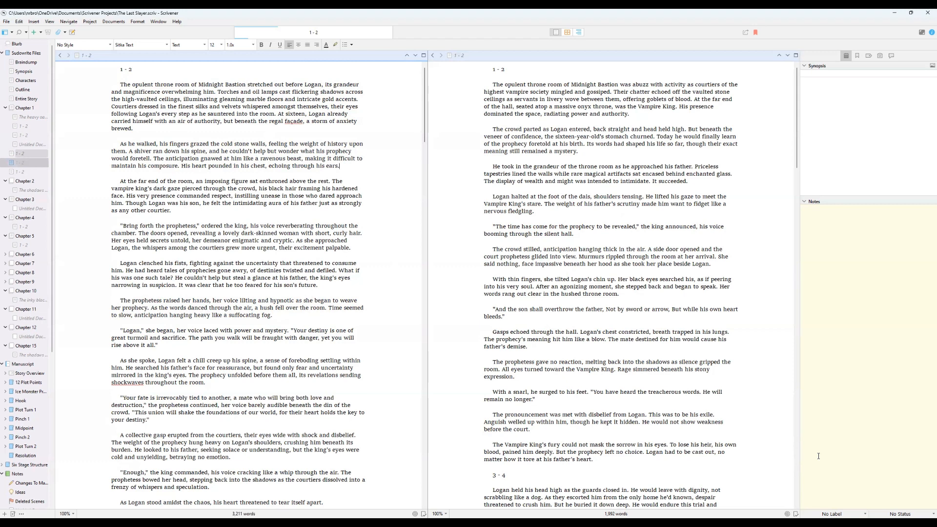